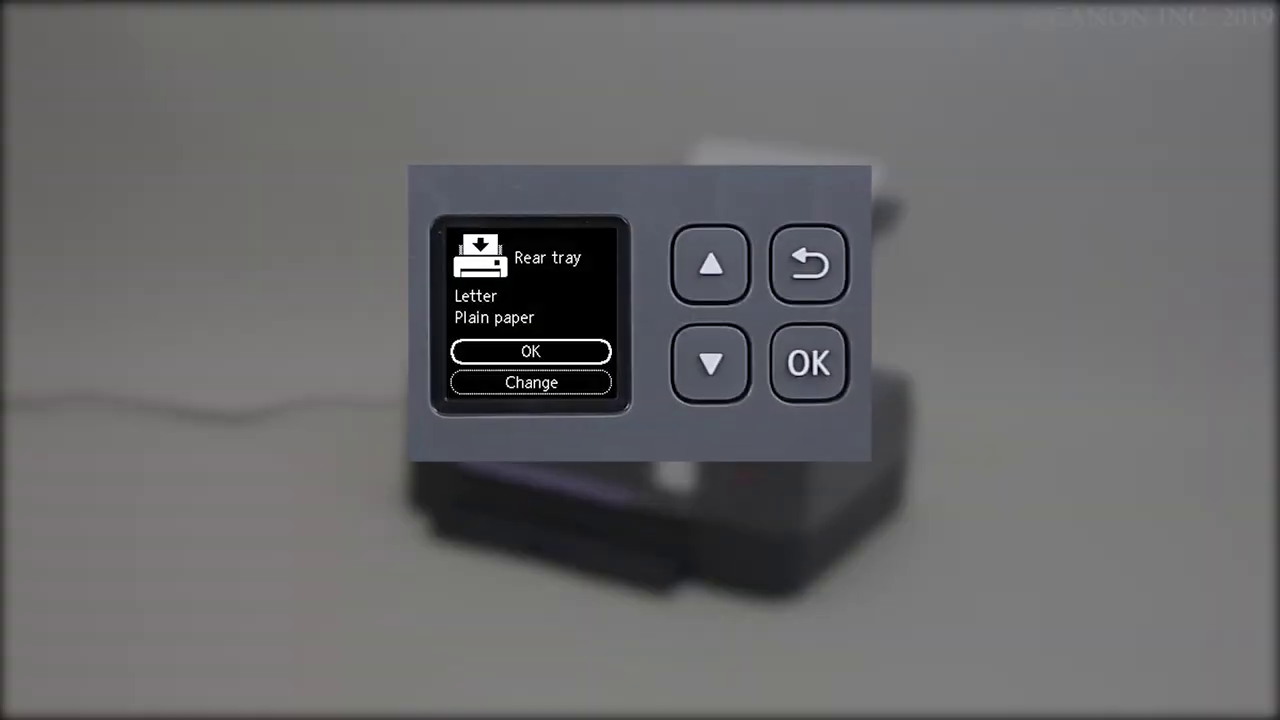
Accept Letter size and Plain paper as the rear tray paper settings
{"action": "left_click", "coordinate": [810, 364]}
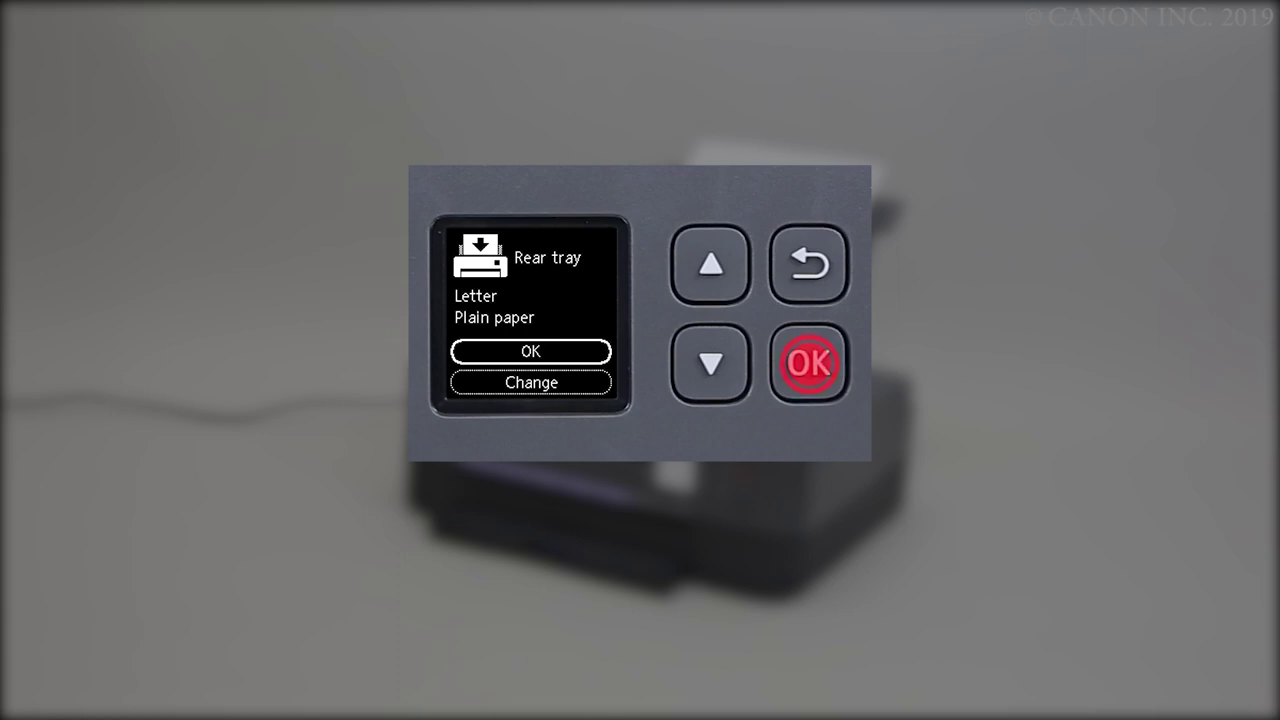